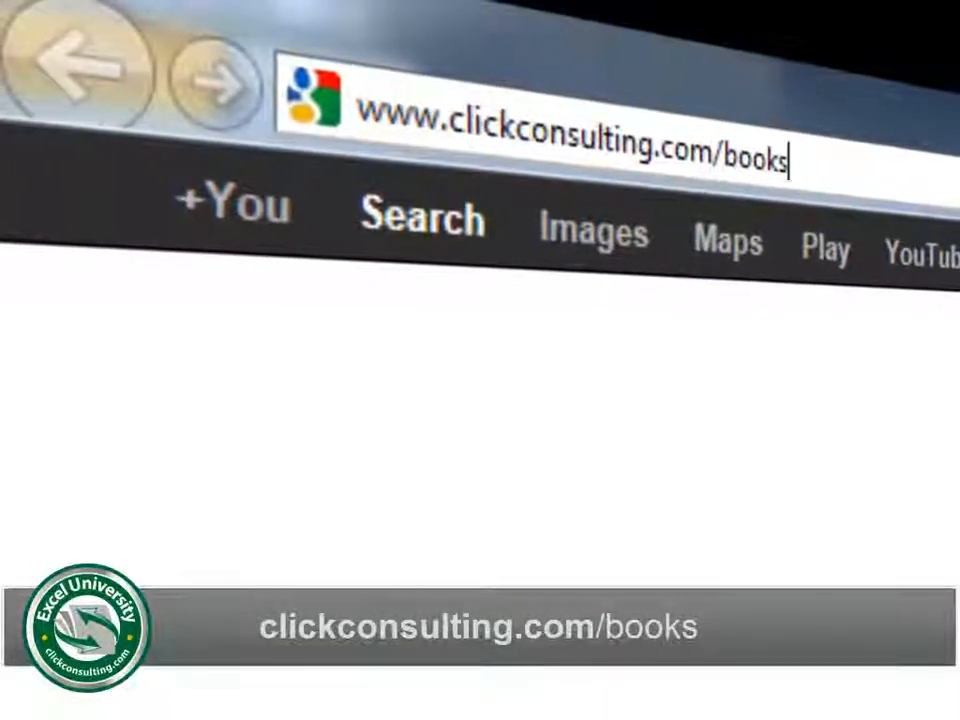
Load clickconsulting.com/books and scroll to the Excel University 1 Downloads page.
key(Return)
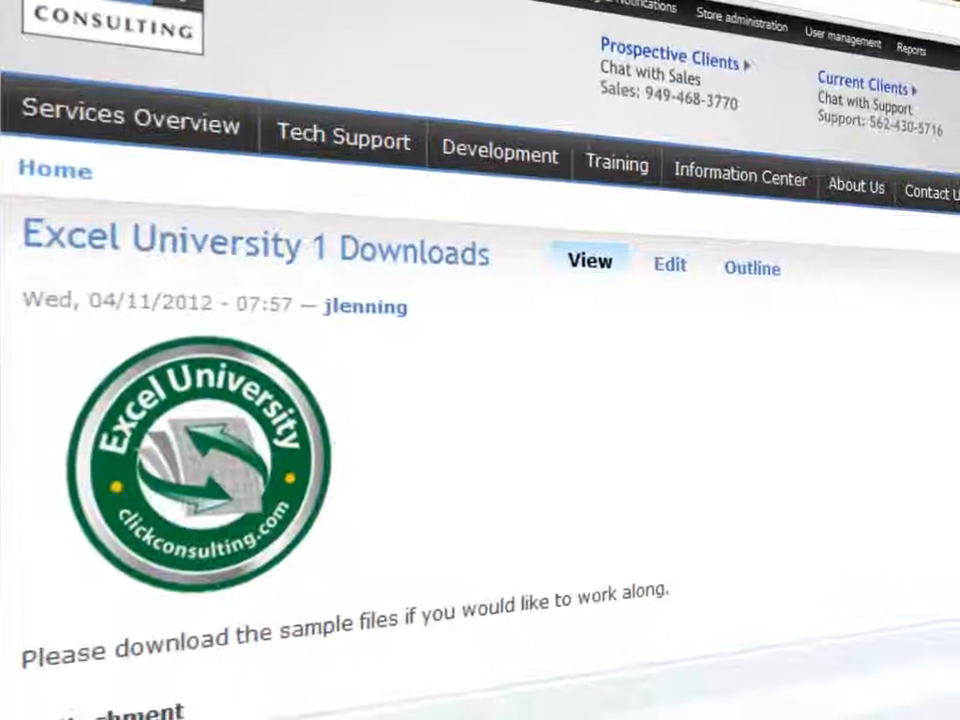
scroll(down, 3)
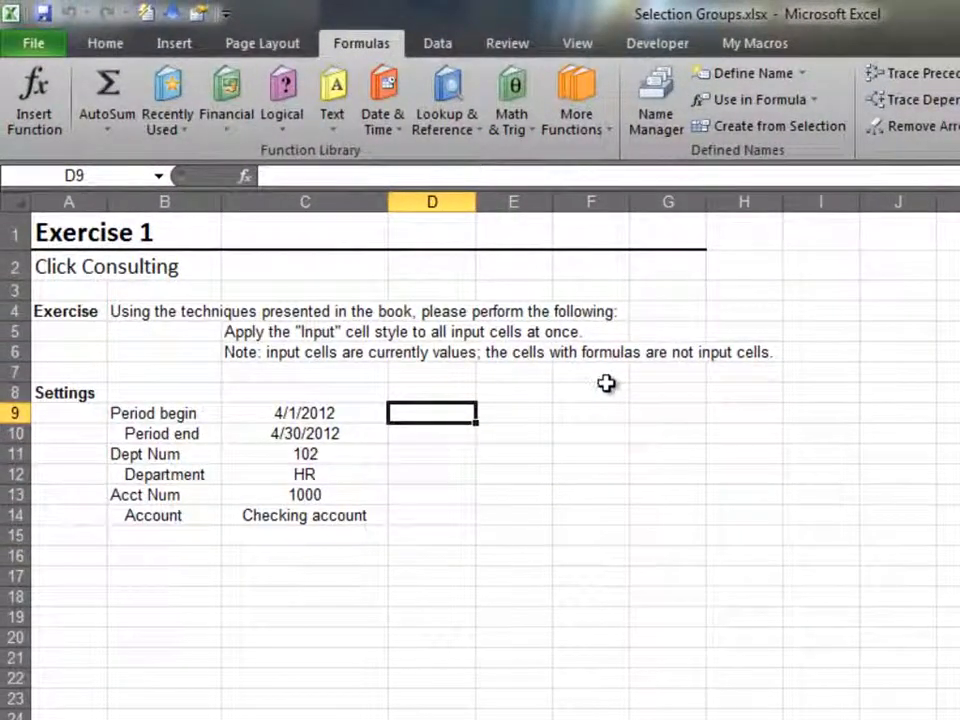
Apply the Input cell style to the selected C9, C11 and C13 value cells.
click(304, 432)
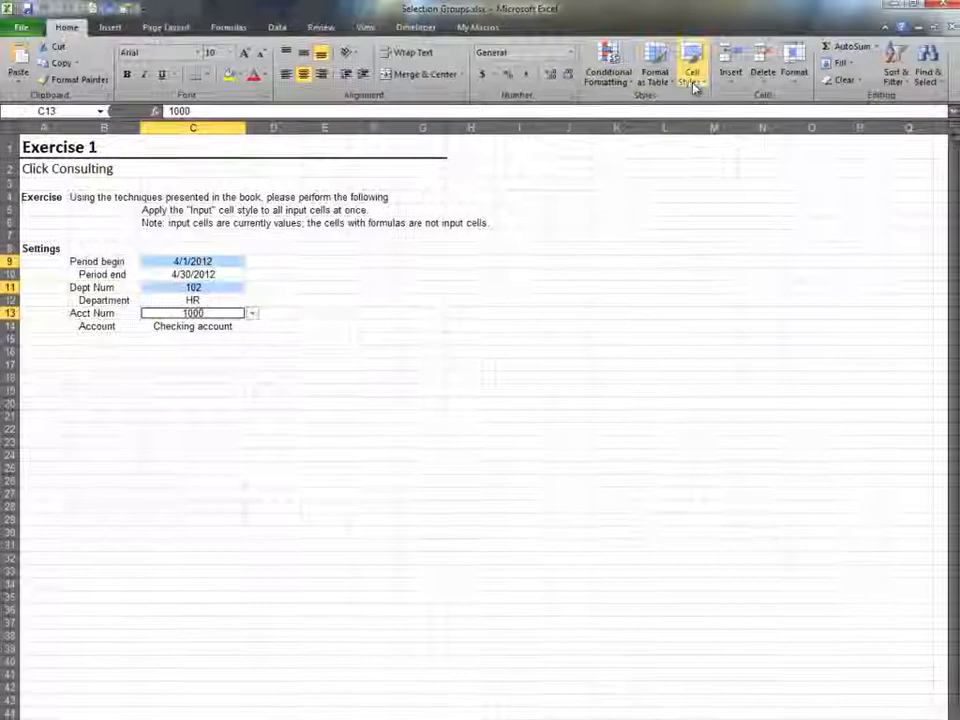
click(692, 64)
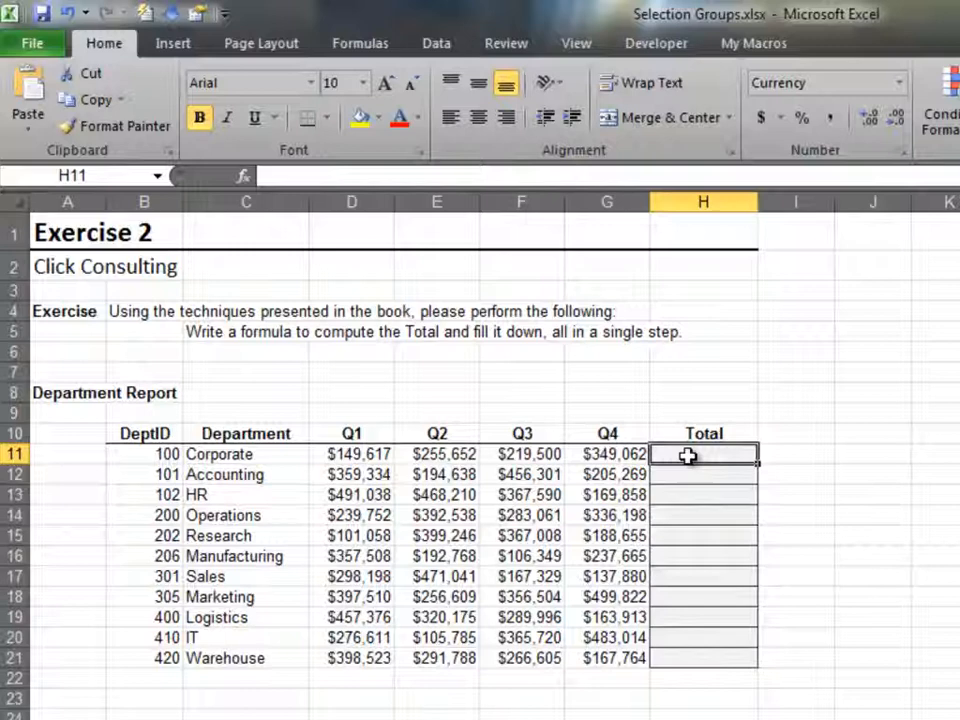
Fill H11:H21 with =SUM(D11:G11) for every department at once.
drag(704, 454, 704, 658)
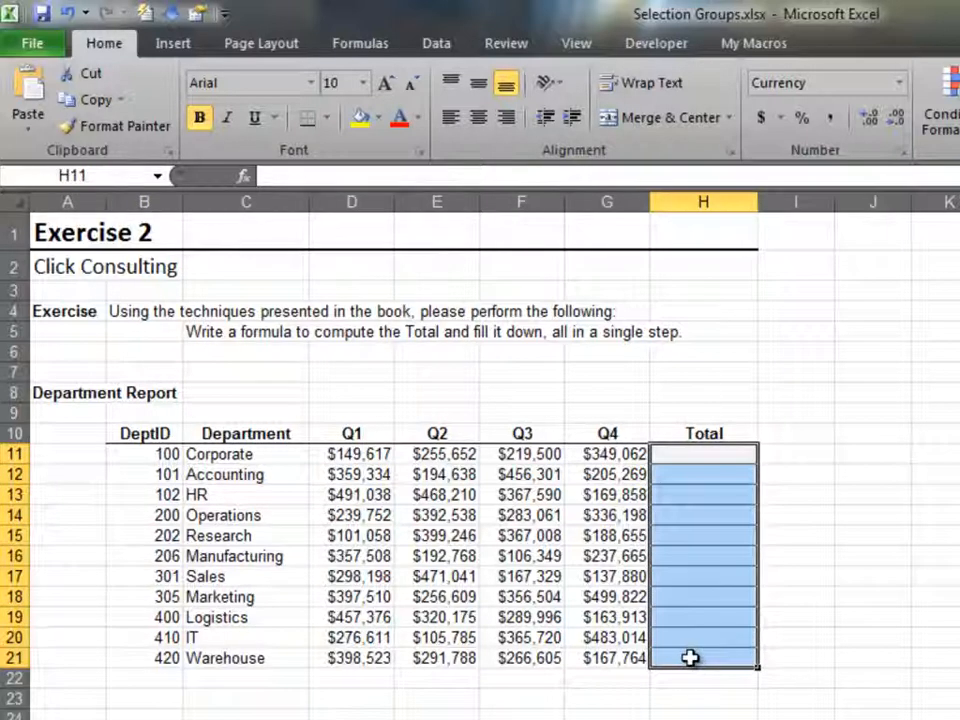
text(=sum(G11)
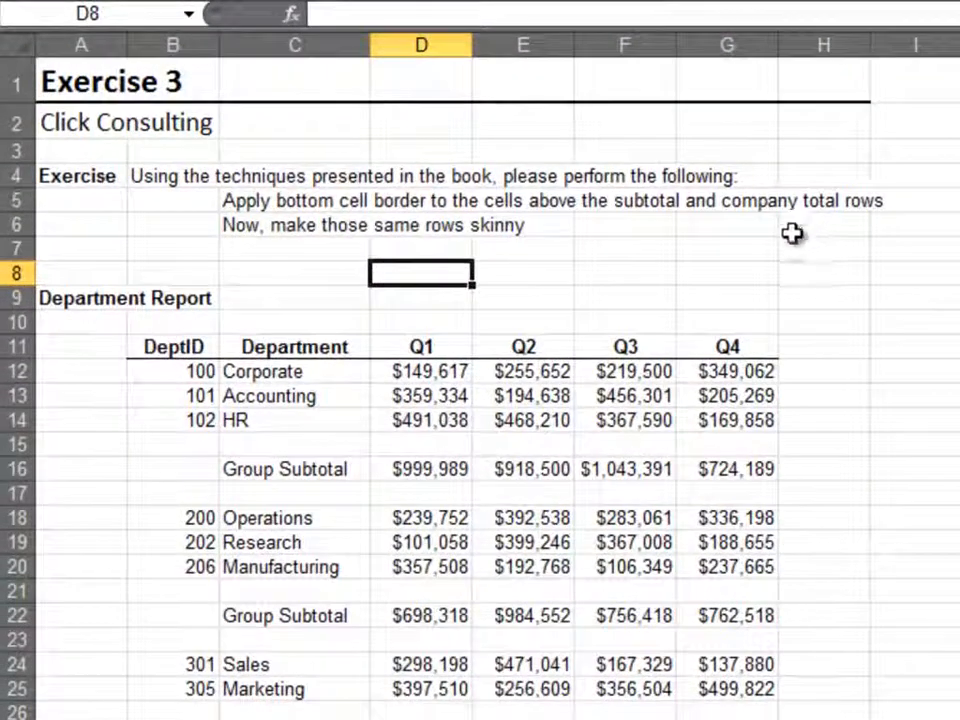
Give the blank rows above each subtotal a bottom border and a row height of 4.
scroll(down, 3)
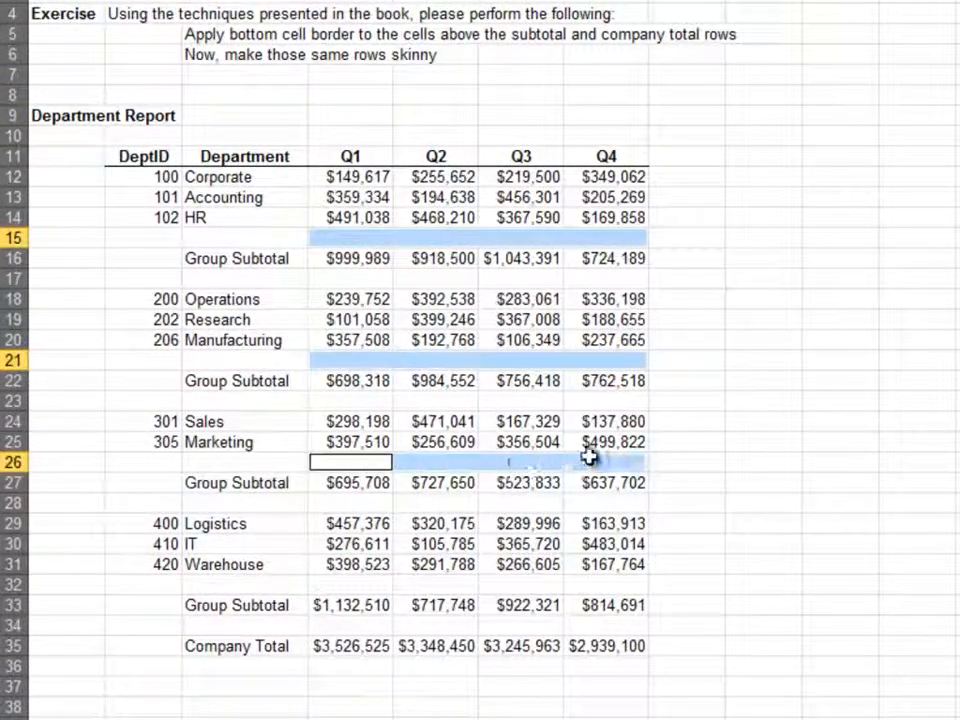
click(350, 584)
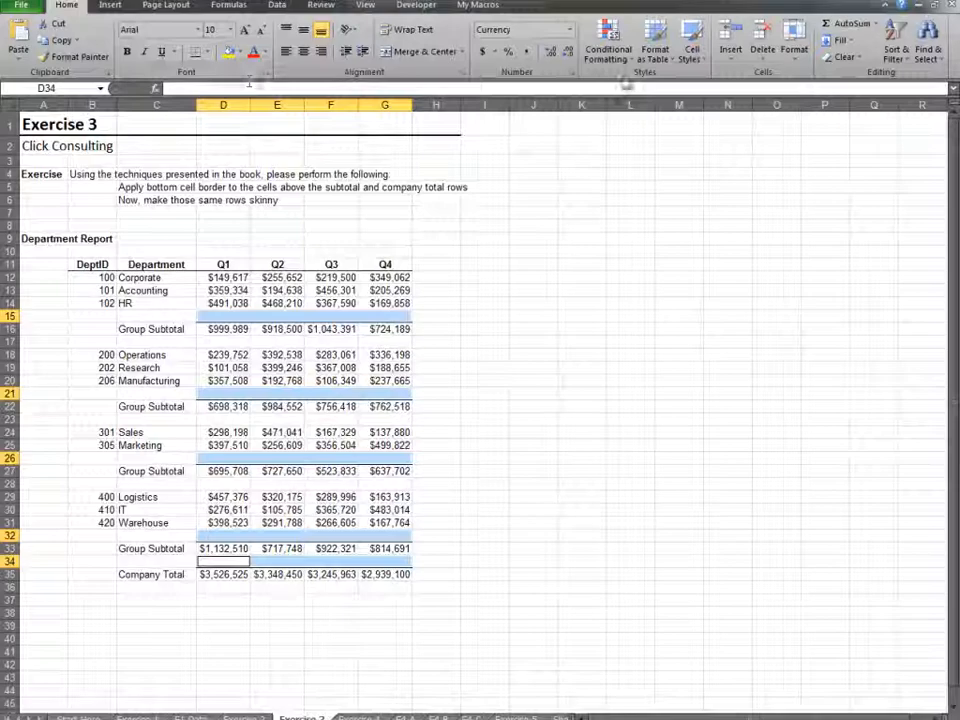
click(792, 44)
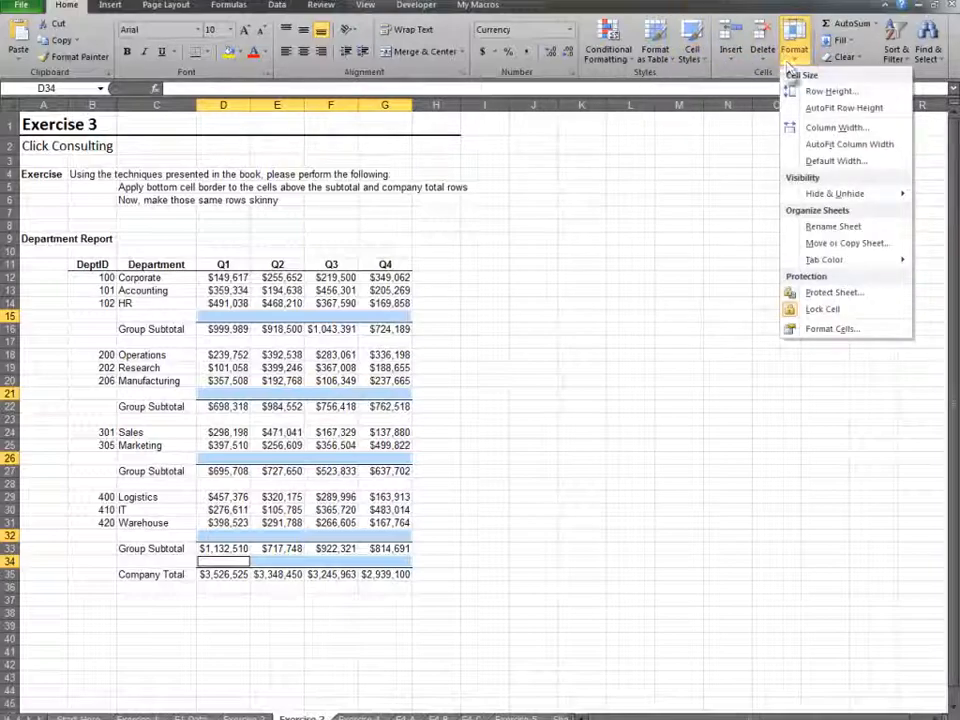
mouse_move(828, 92)
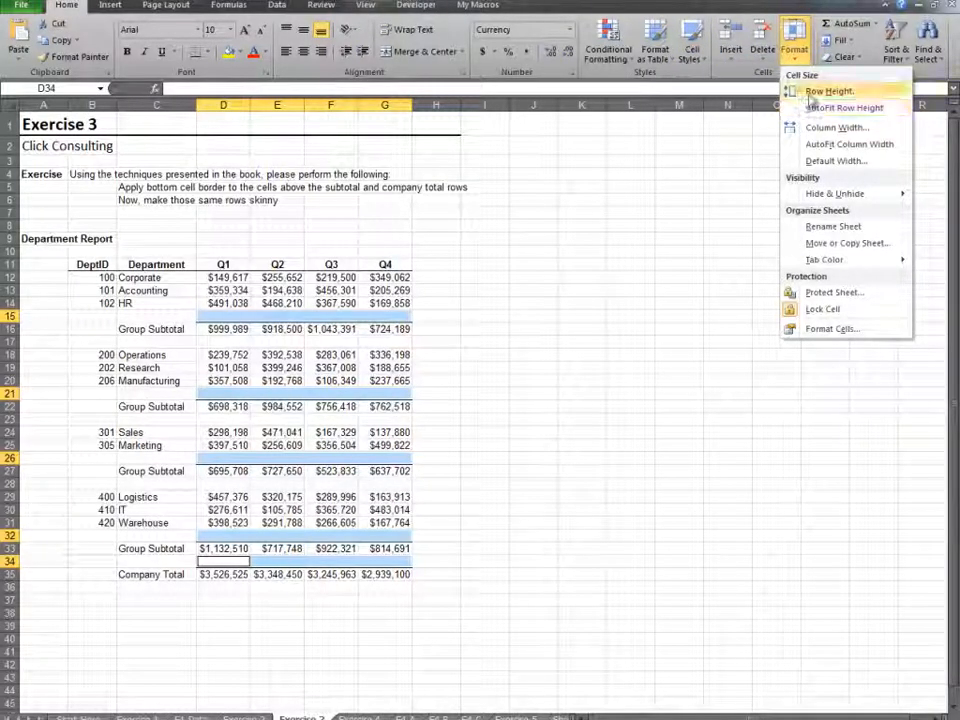
click(828, 92)
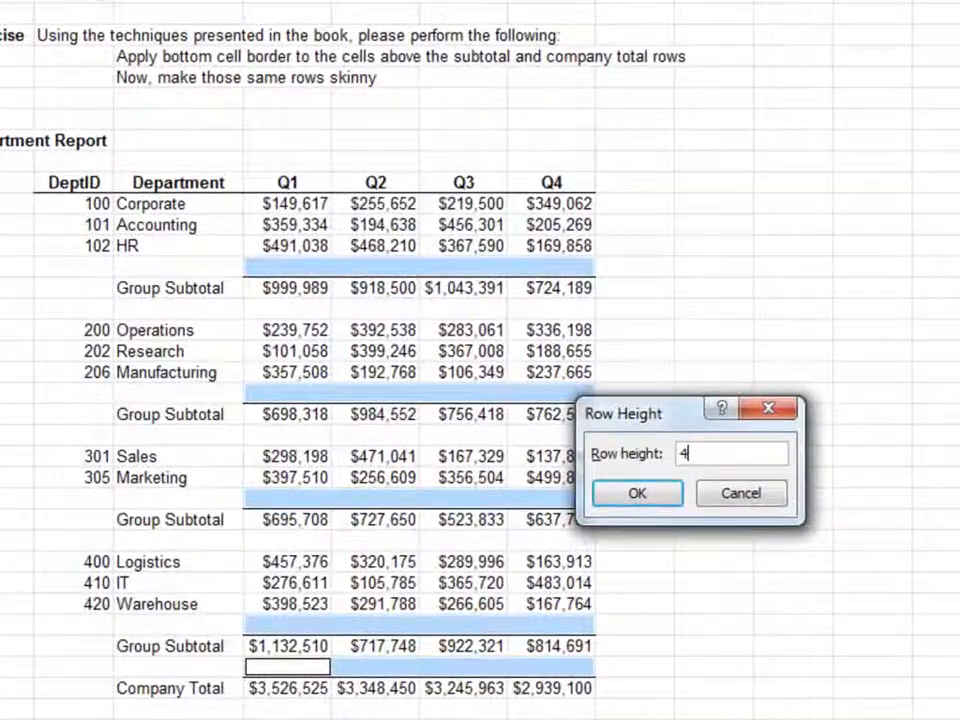
click(636, 492)
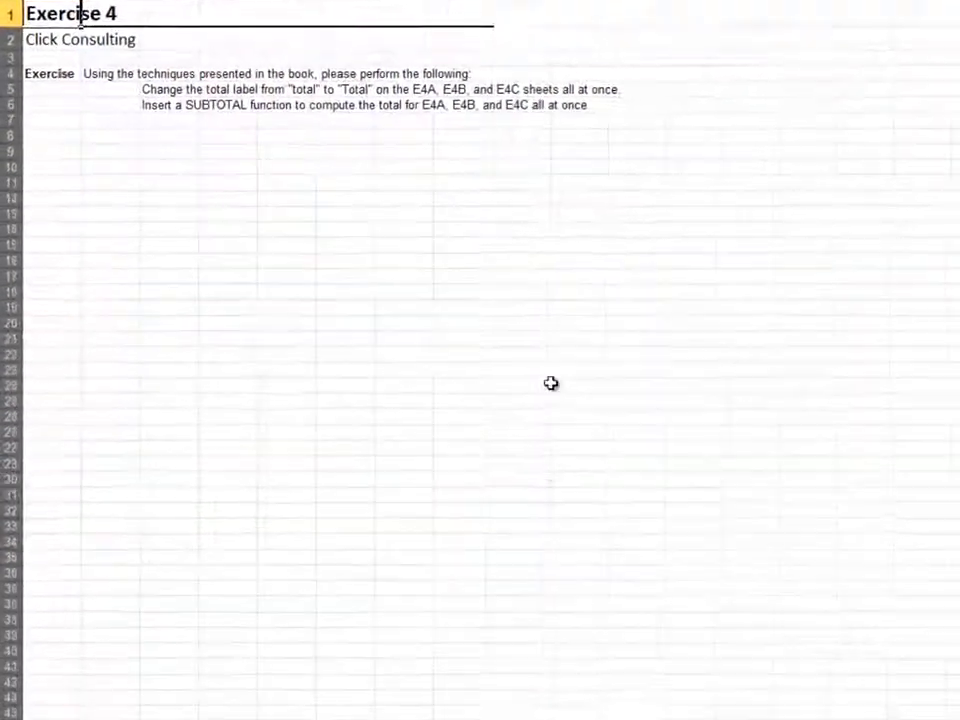
Review the E4 A, E4 C and E4 B sheets, ending back on E4 A.
click(480, 692)
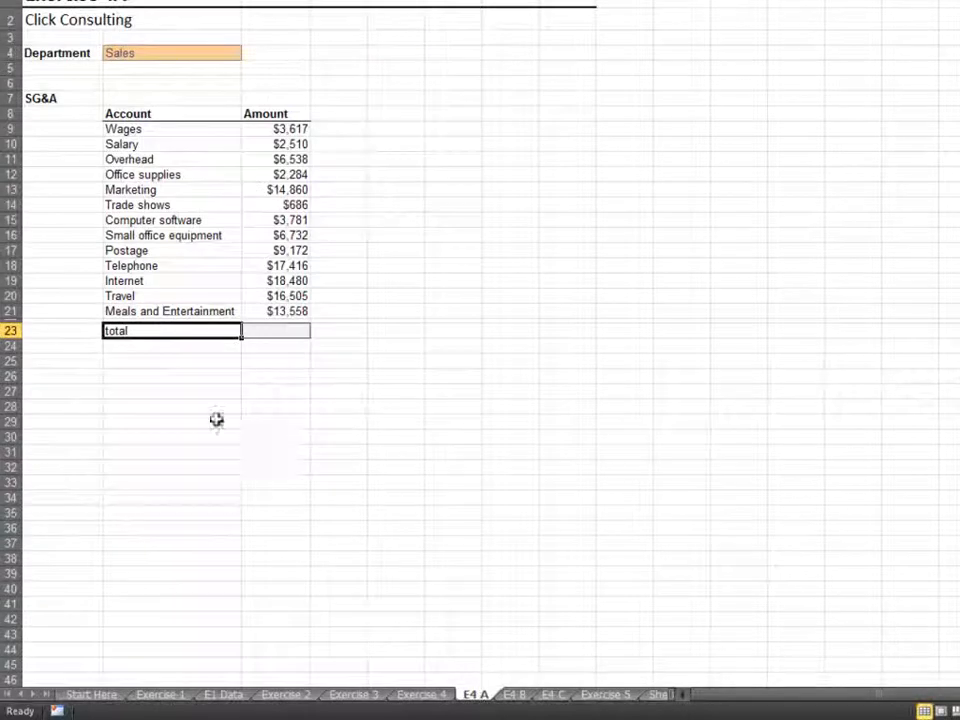
click(552, 694)
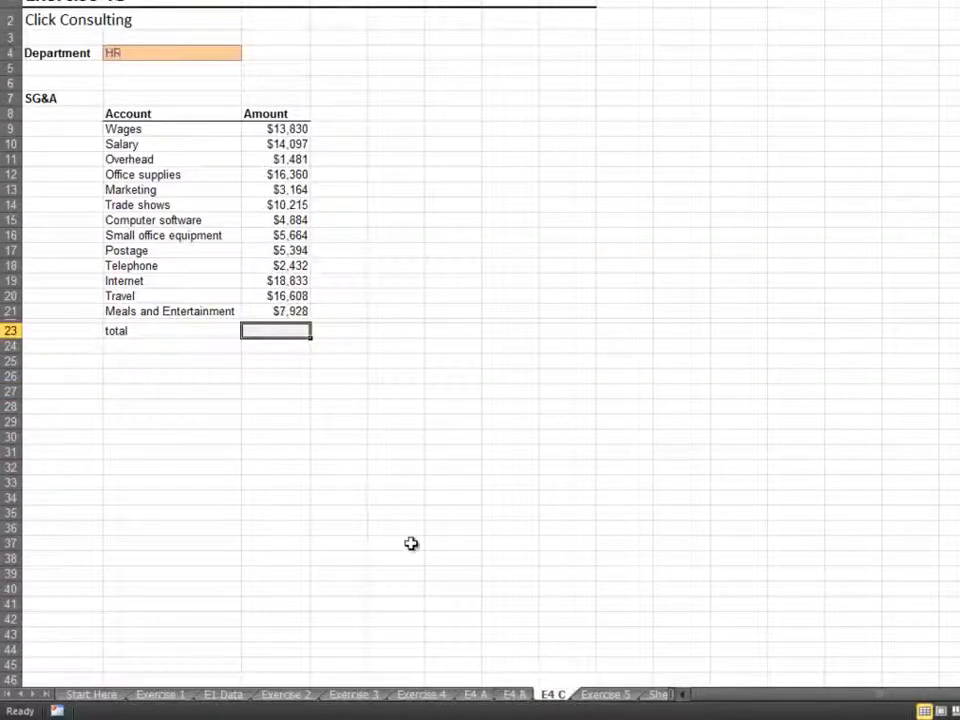
click(512, 694)
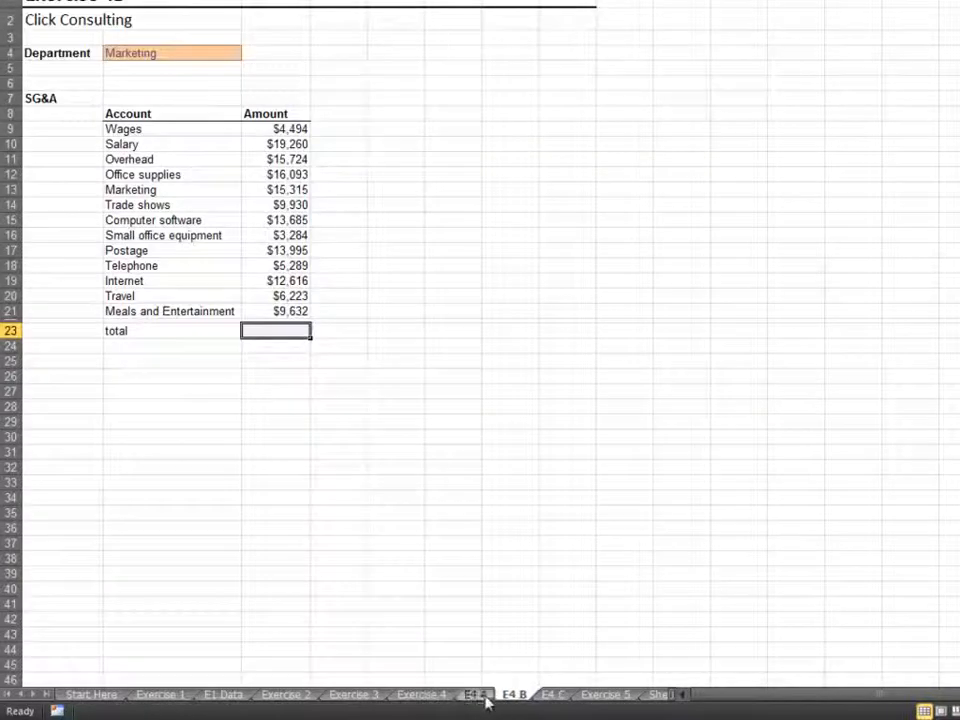
click(476, 694)
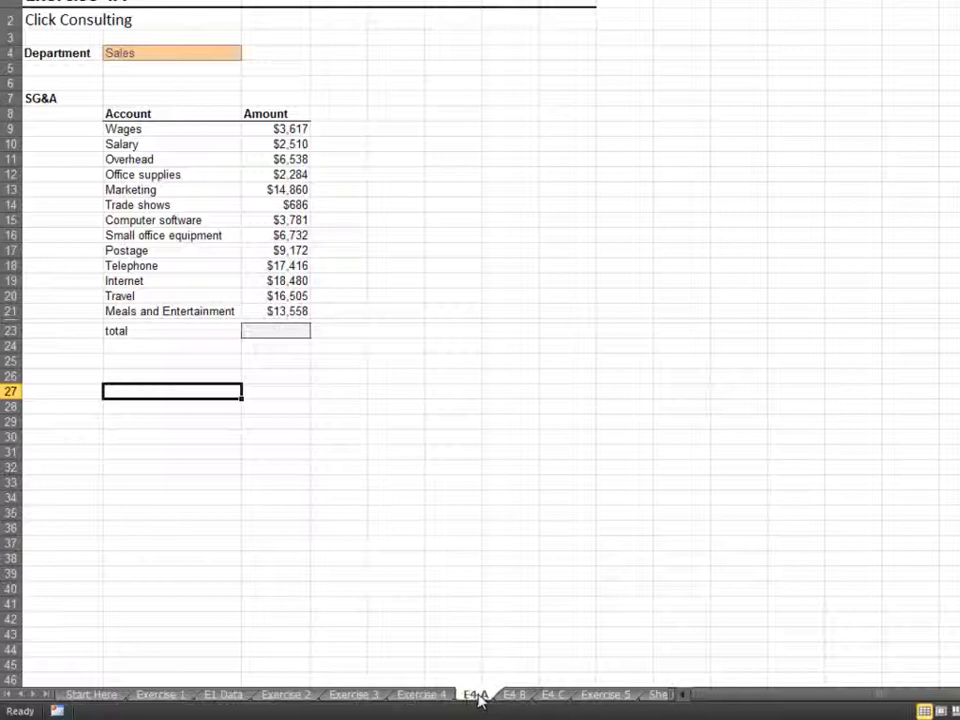
With E4 A–C grouped, label B23 Total and enter =SUBTOTAL(9,C8:C22) in C23.
key(shift)
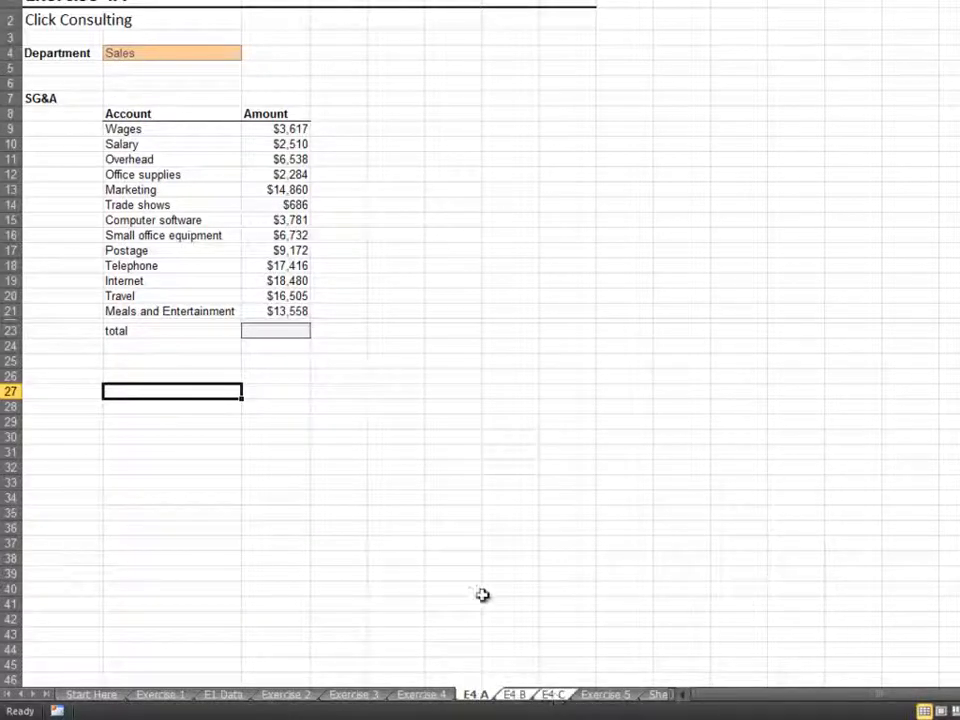
click(168, 332)
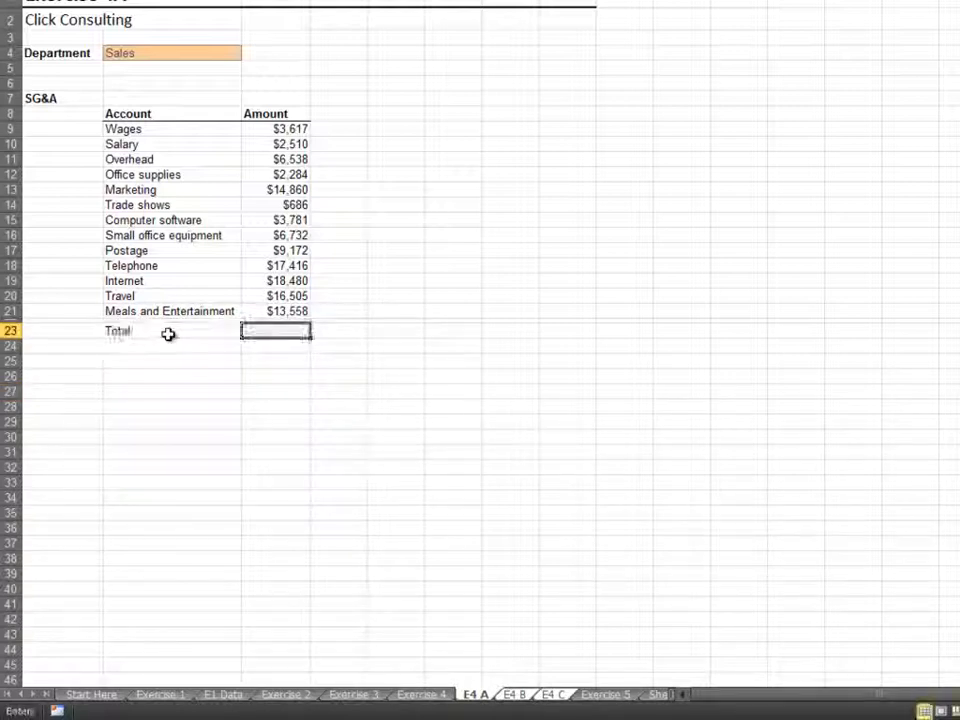
text(=subtotal(9,C8)
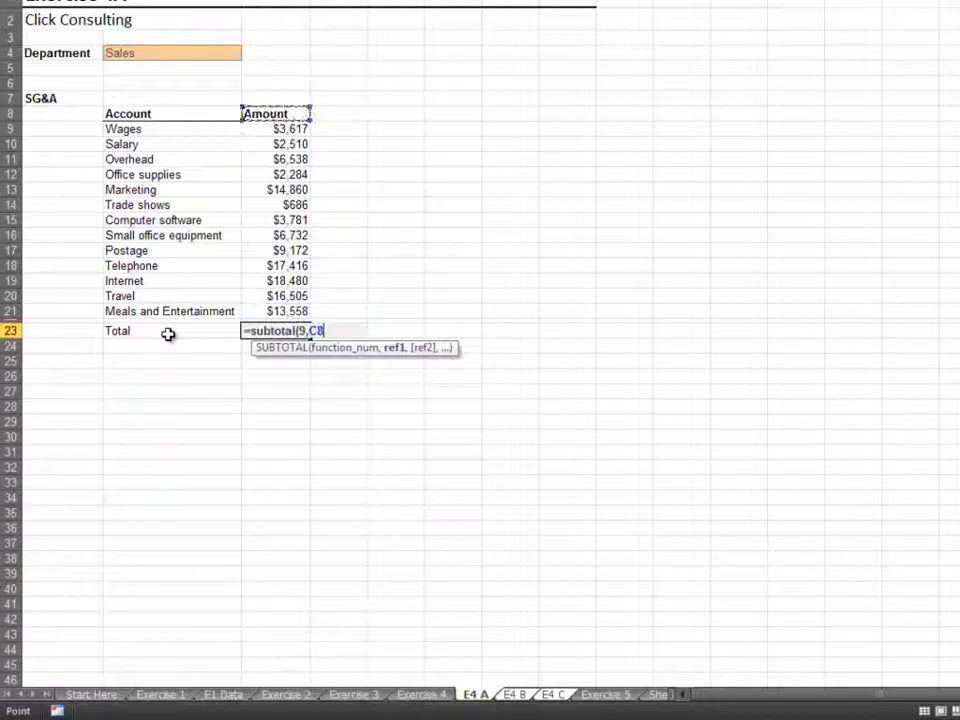
drag(276, 128, 276, 312)
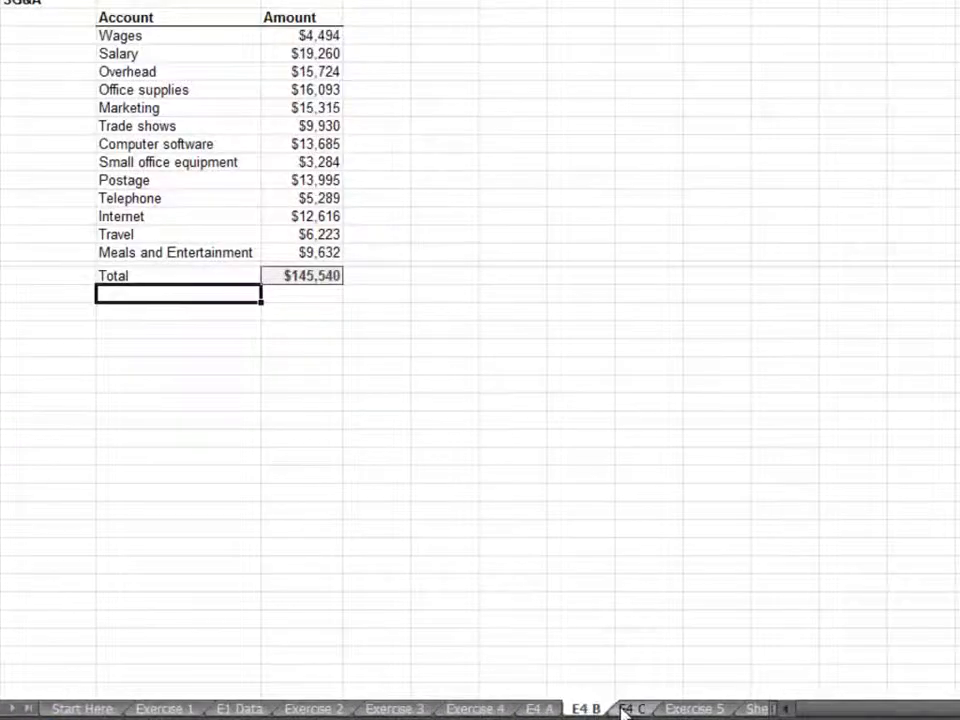
Verify the E4 B total of $145,540 and the E4 A total of $116,139.
click(538, 708)
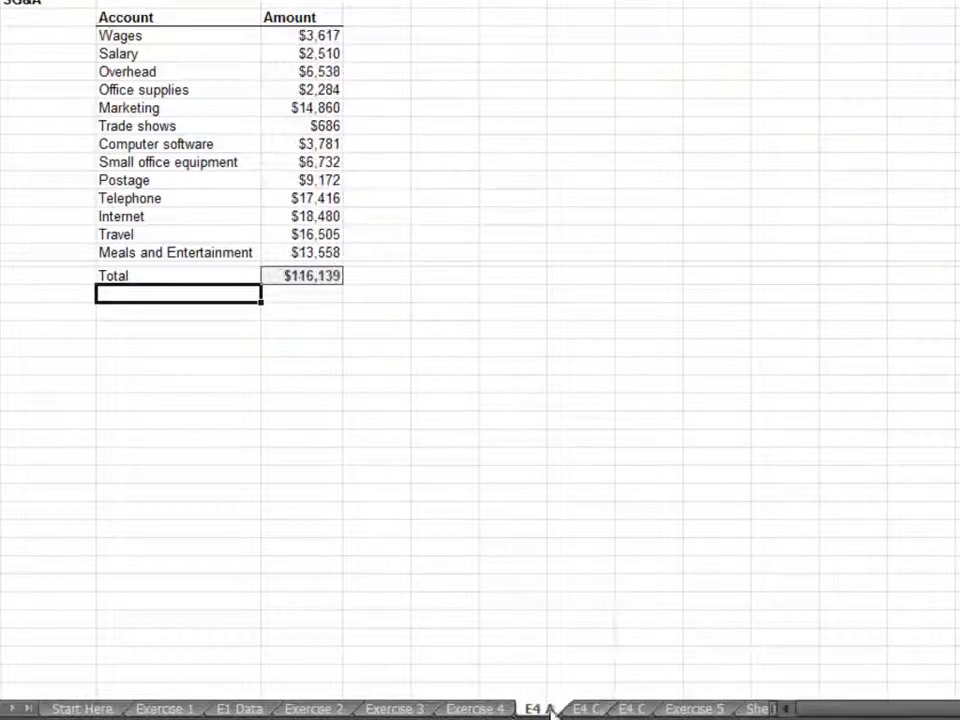